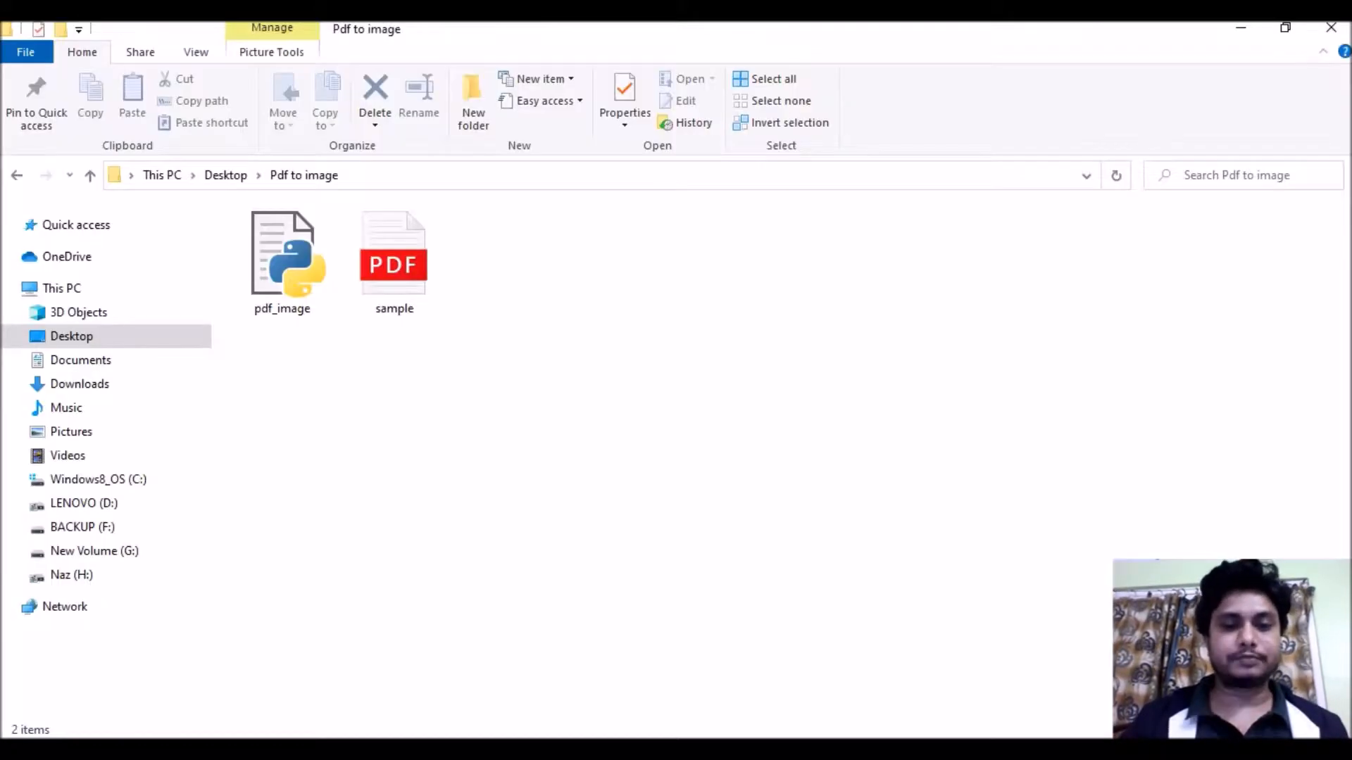
# - Open sample.pdf, scroll through its pages to see the images, then close the viewer
pyautogui.click(394, 259)
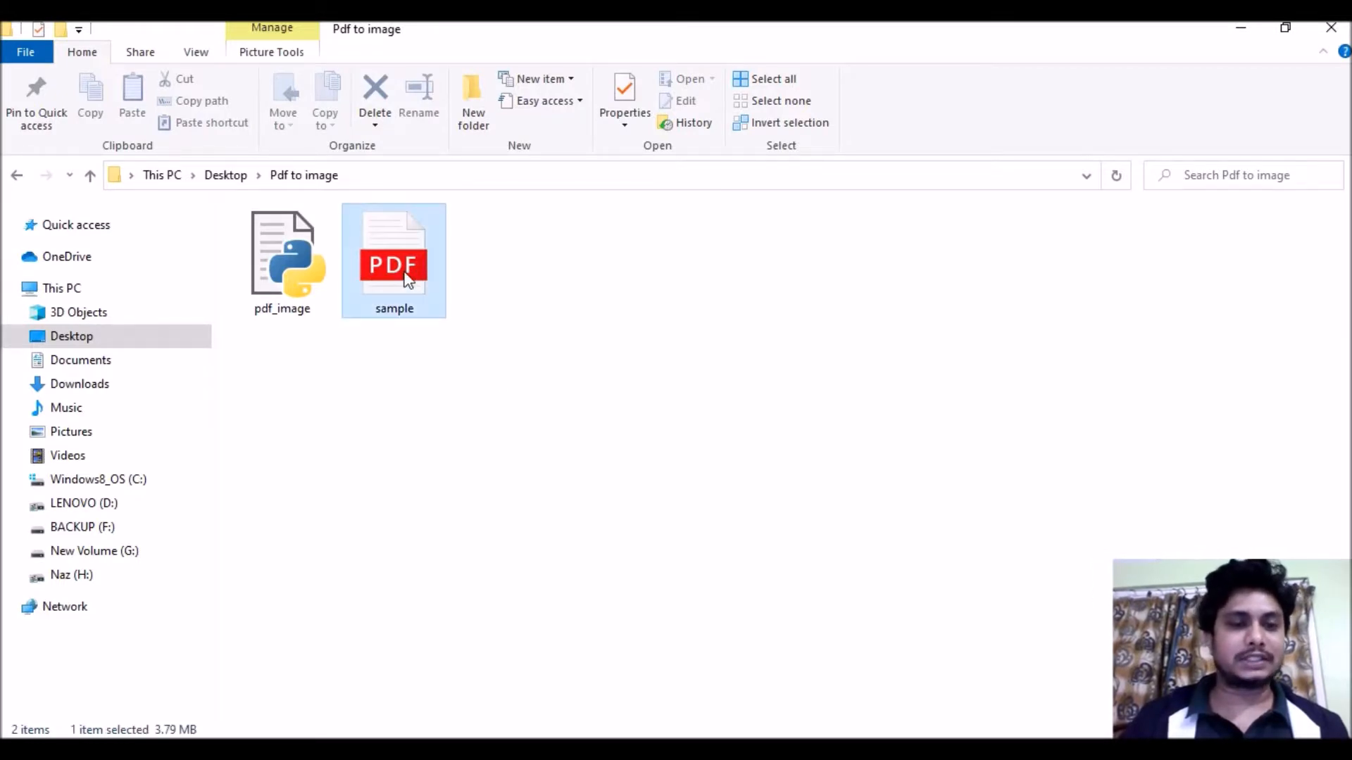
pyautogui.doubleClick(393, 259)
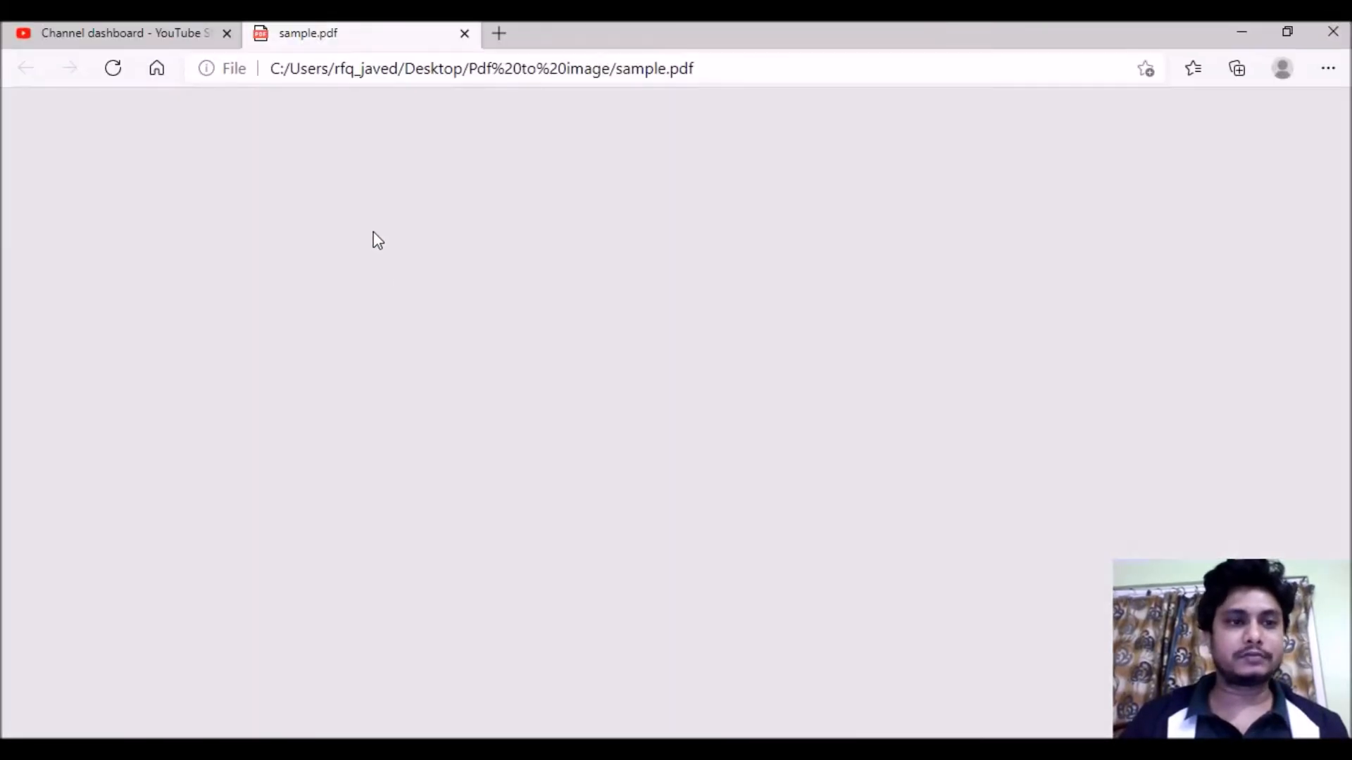
pyautogui.click(227, 32)
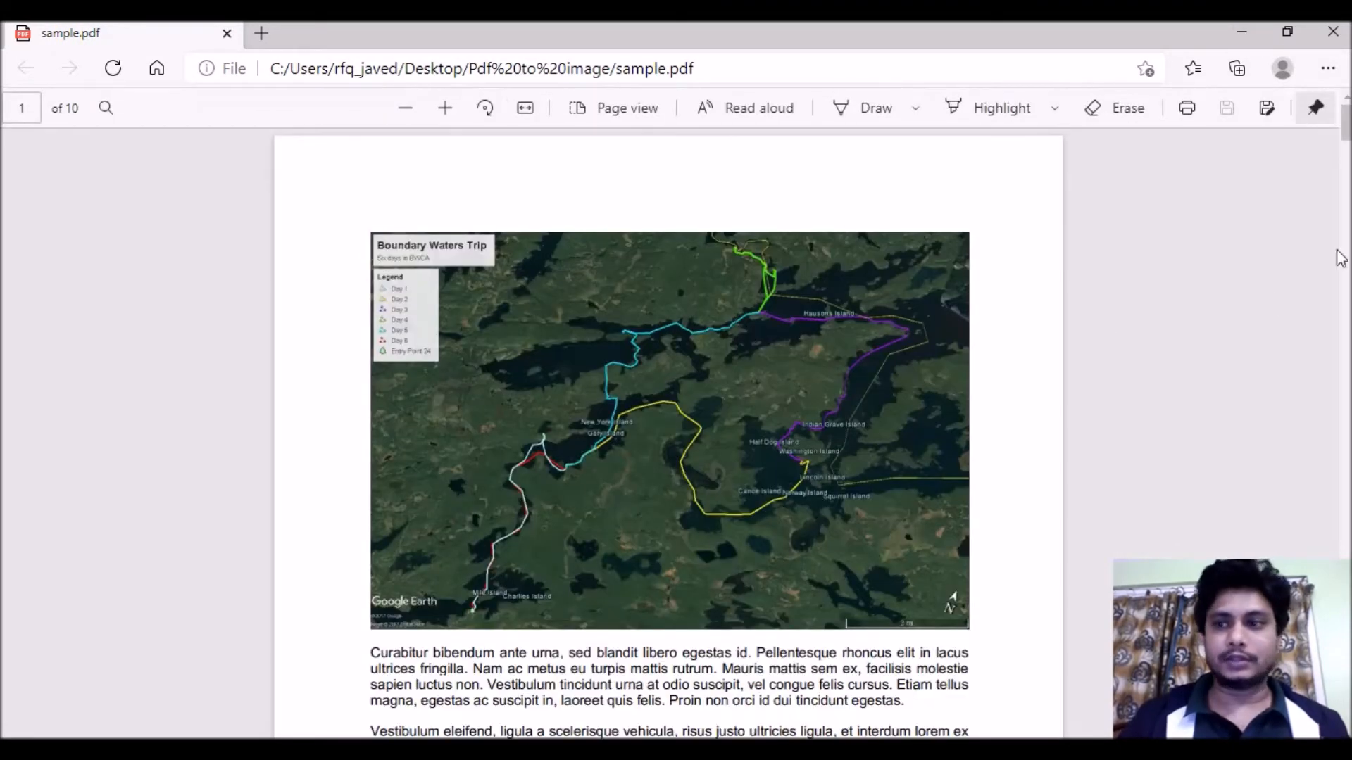
pyautogui.scroll(3)
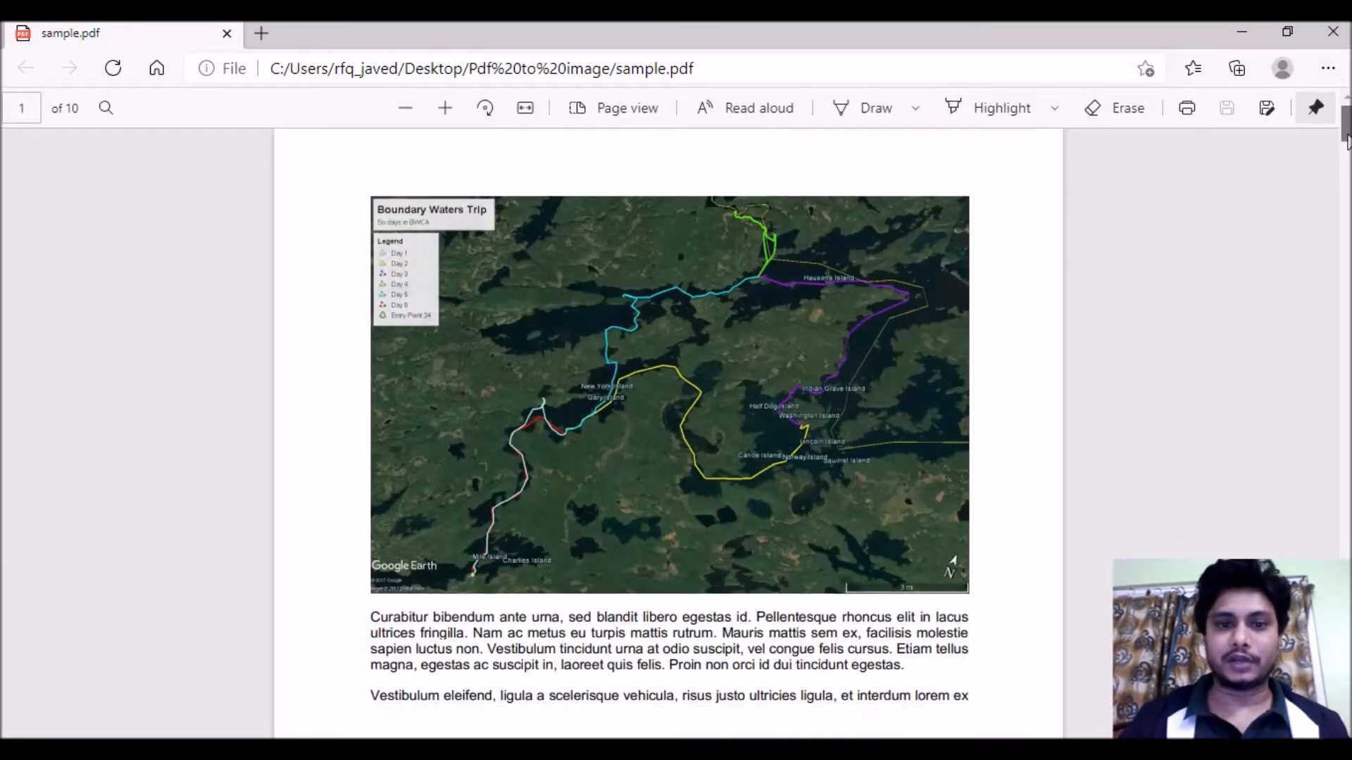
pyautogui.scroll(-3)
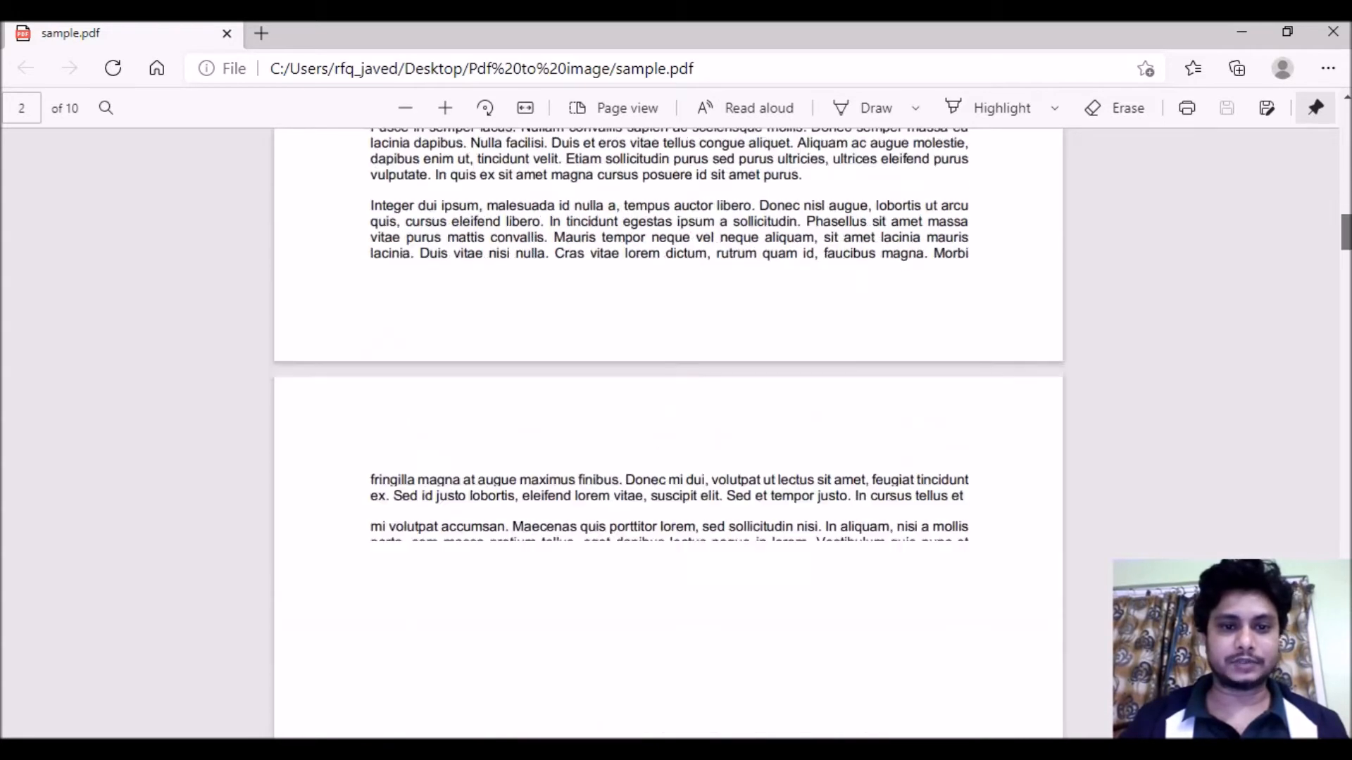
pyautogui.scroll(-3)
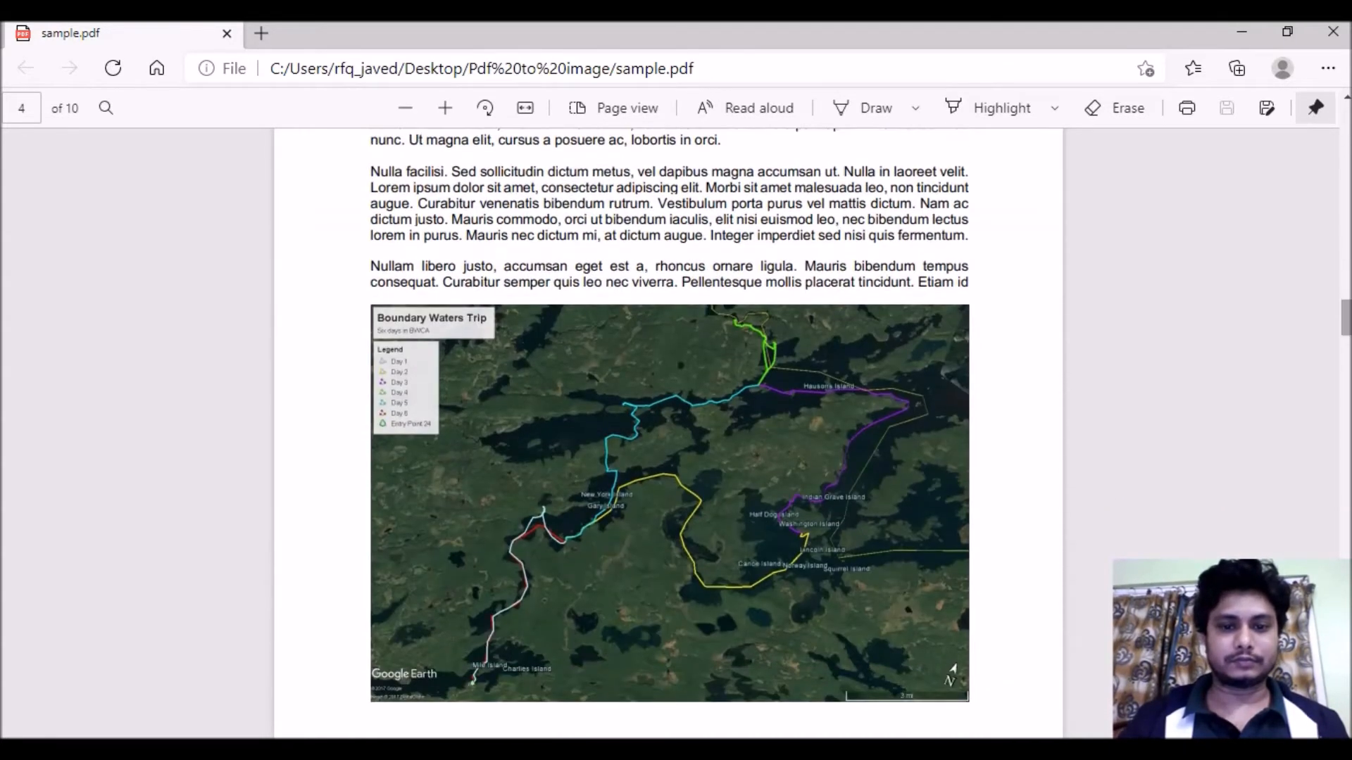
pyautogui.scroll(-3)
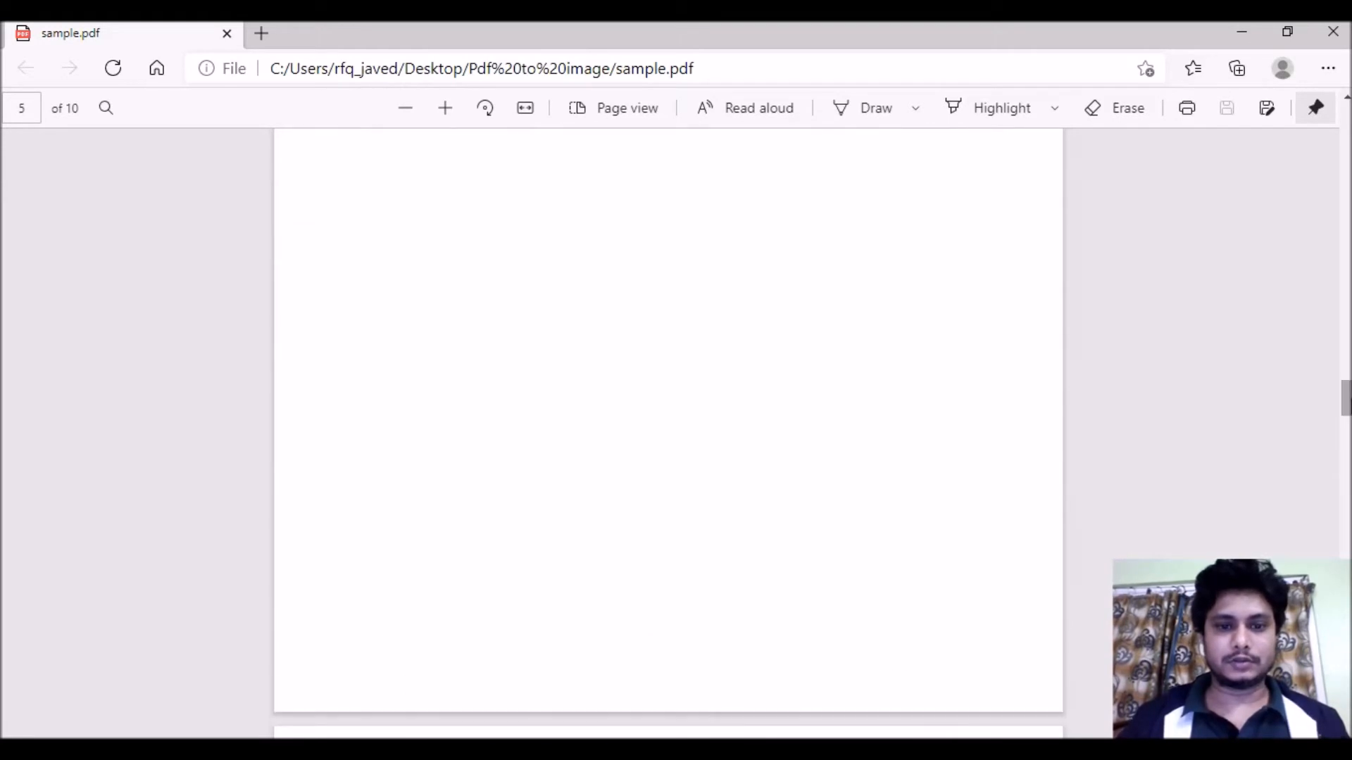
pyautogui.scroll(-3)
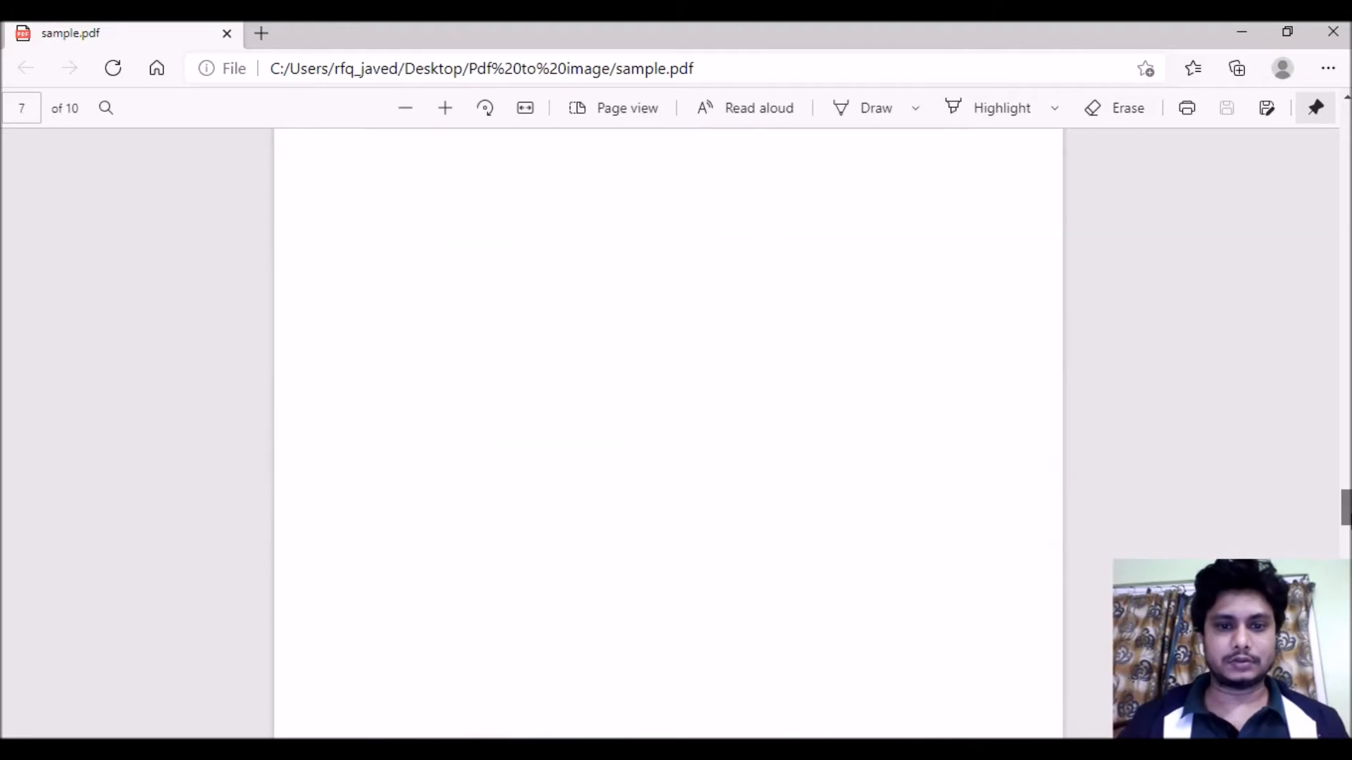
pyautogui.scroll(-3)
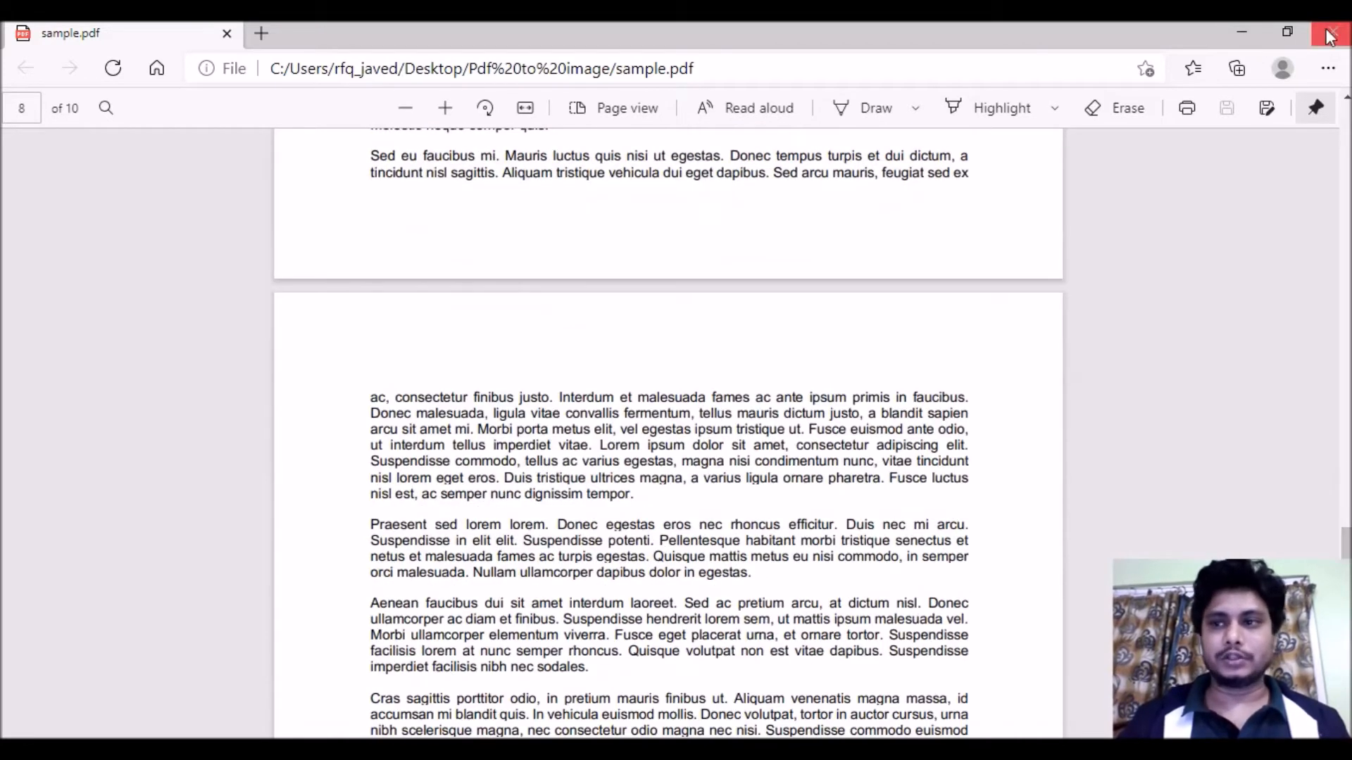
pyautogui.click(1331, 33)
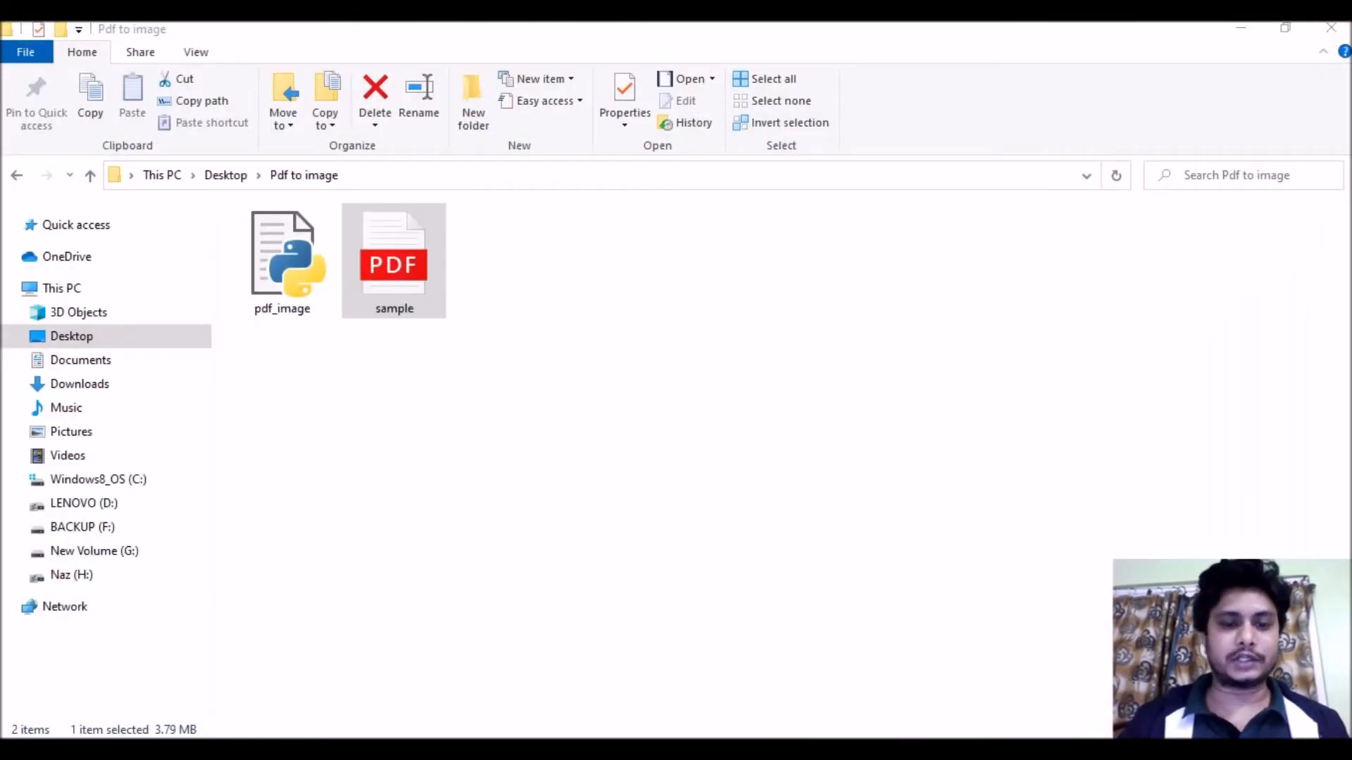
# - Start a Command Prompt and enter pip install fitz
pyautogui.doubleClick(282, 255)
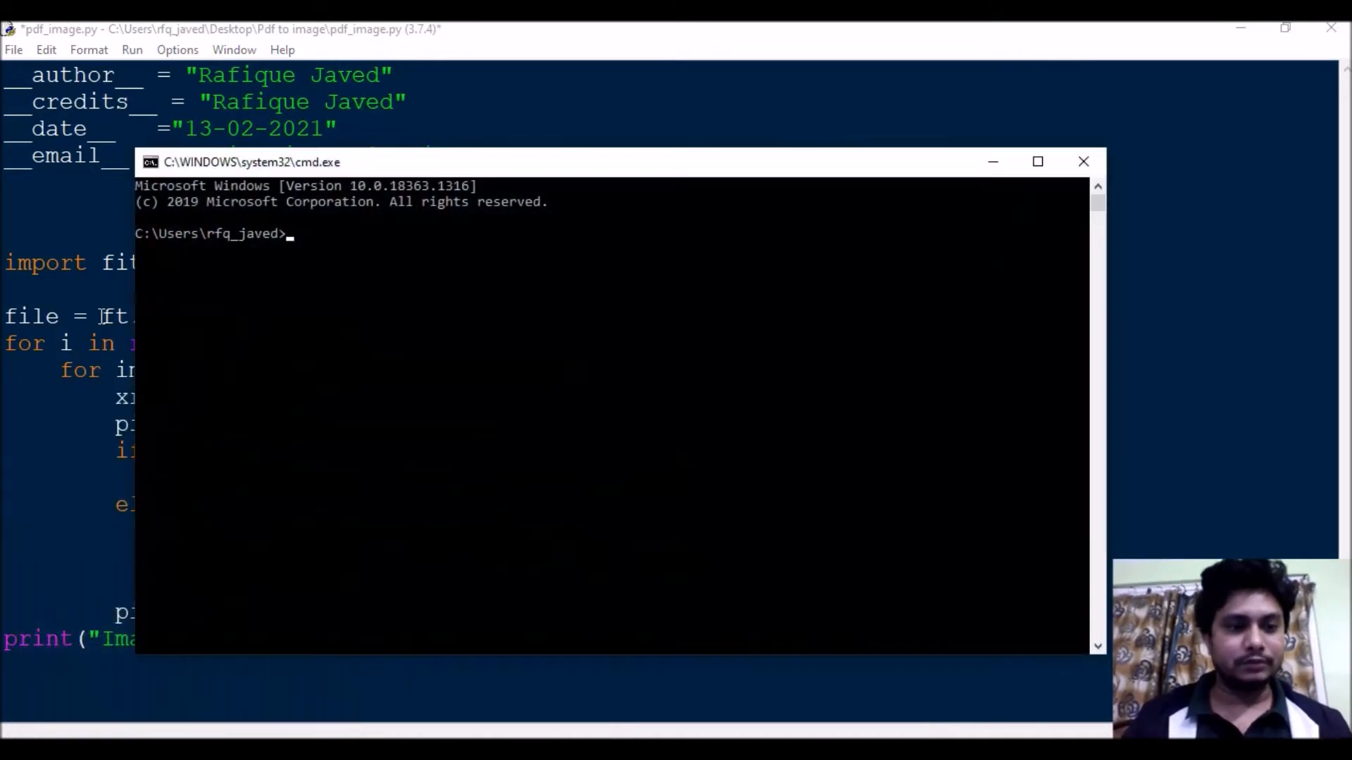
pyautogui.write('pip inst')
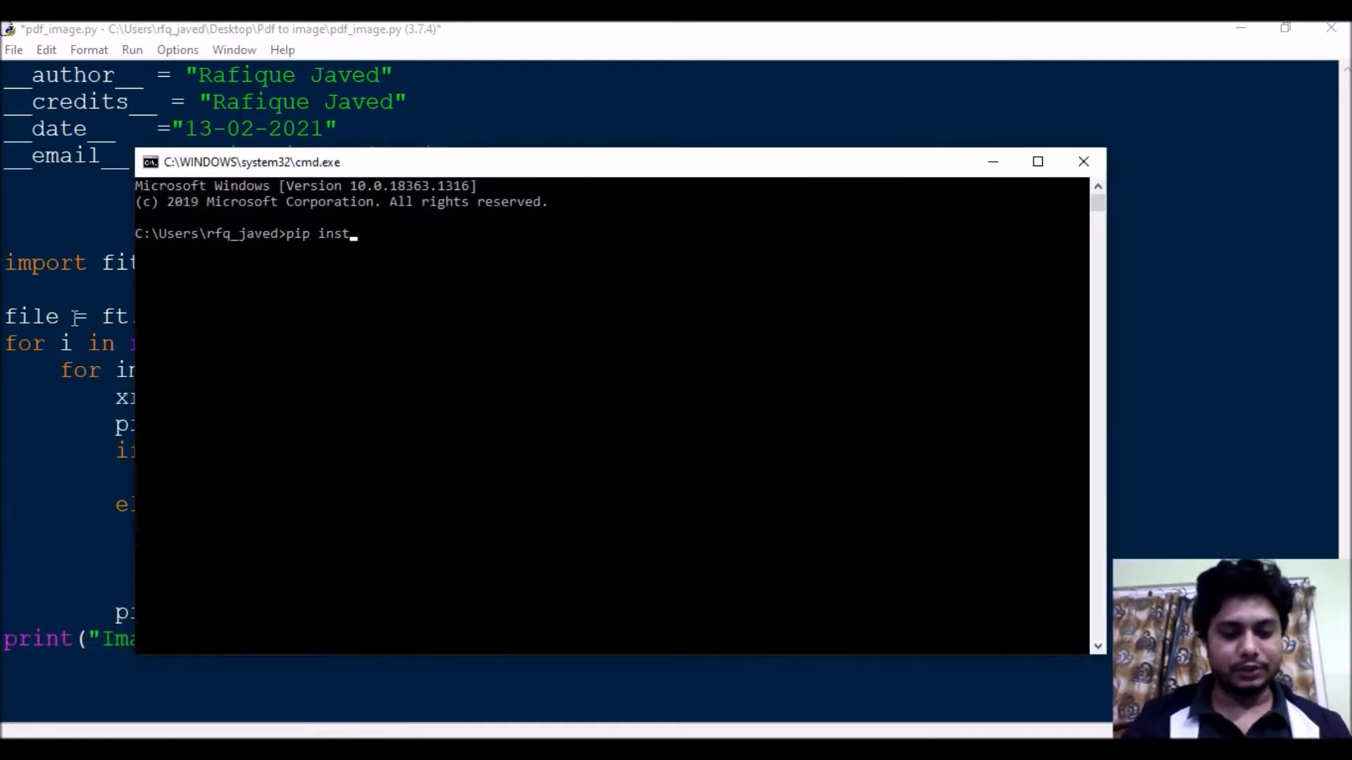
pyautogui.write('all fitz')
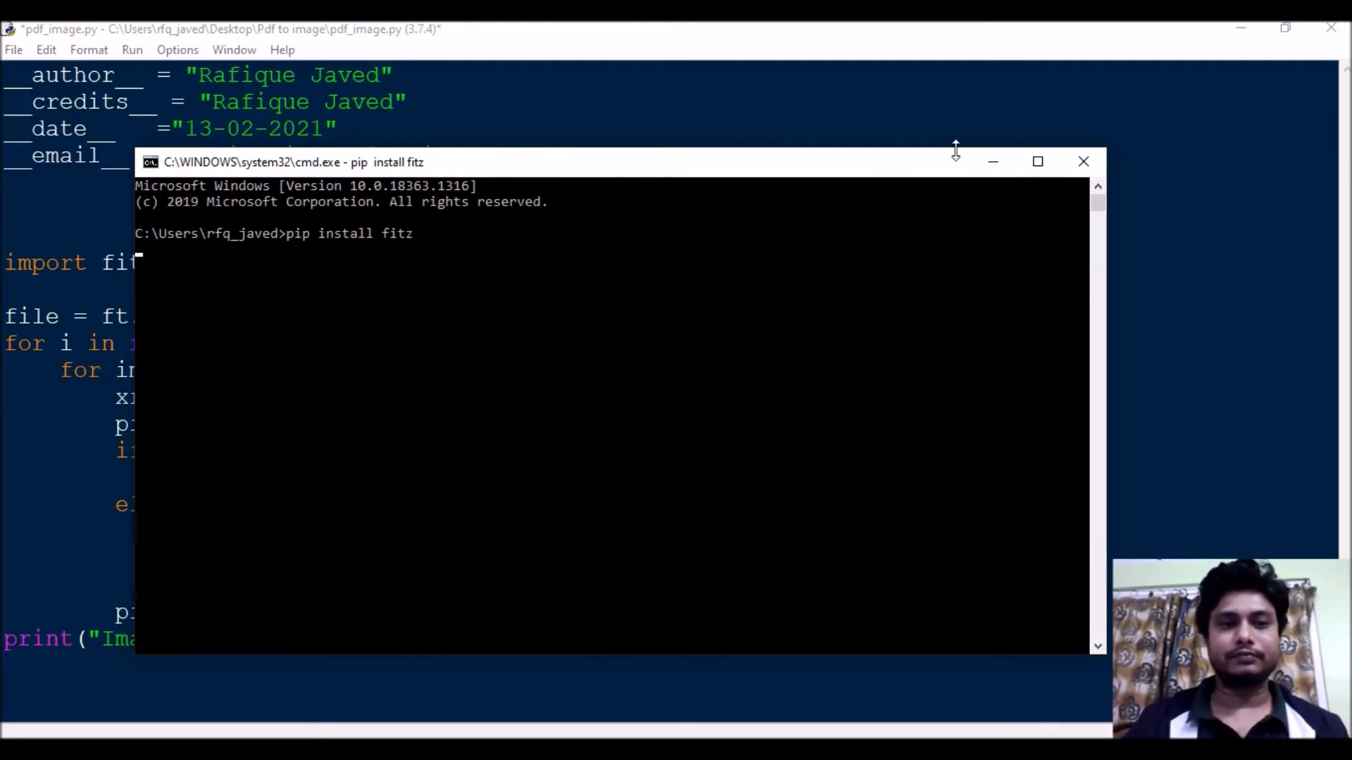
pyautogui.moveTo(992, 162)
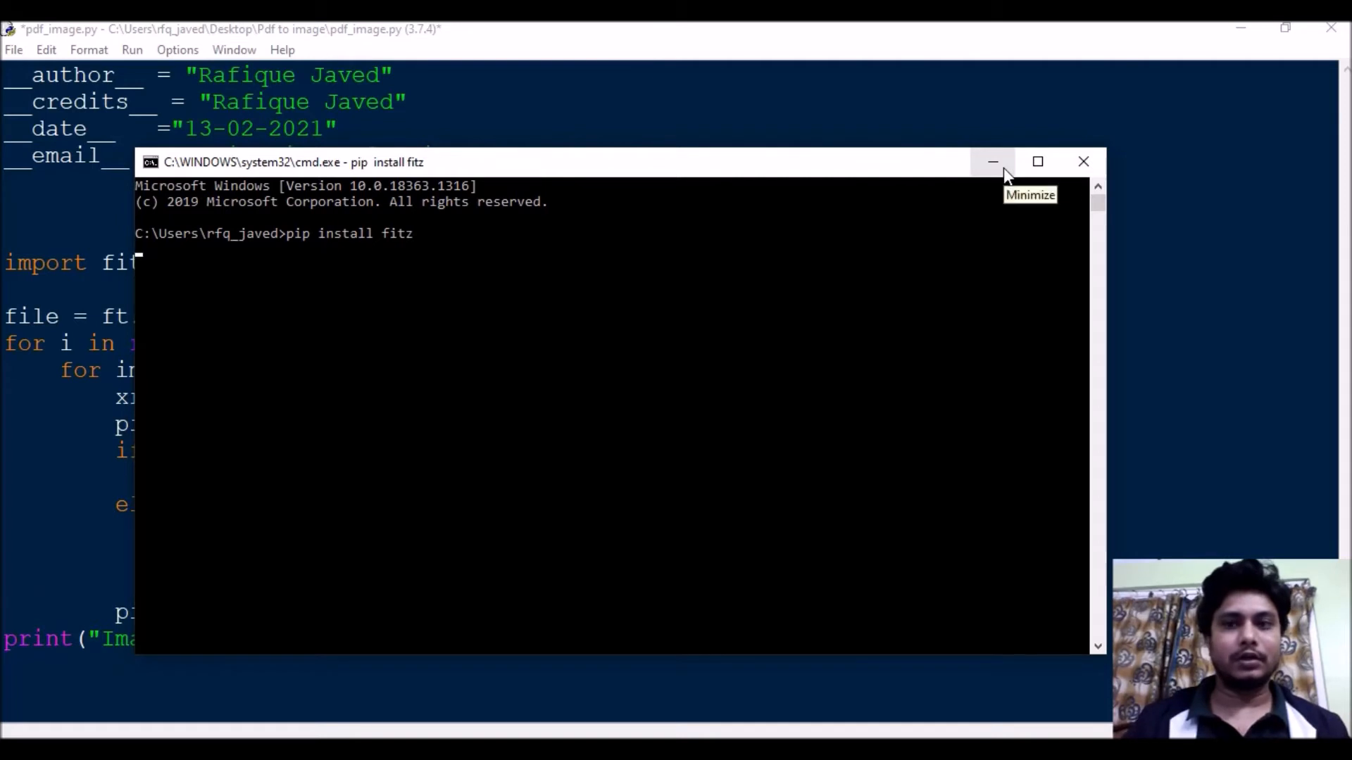
# - Minimize the Command Prompt so the pdf_image.py script in IDLE is fully visible
pyautogui.click(991, 162)
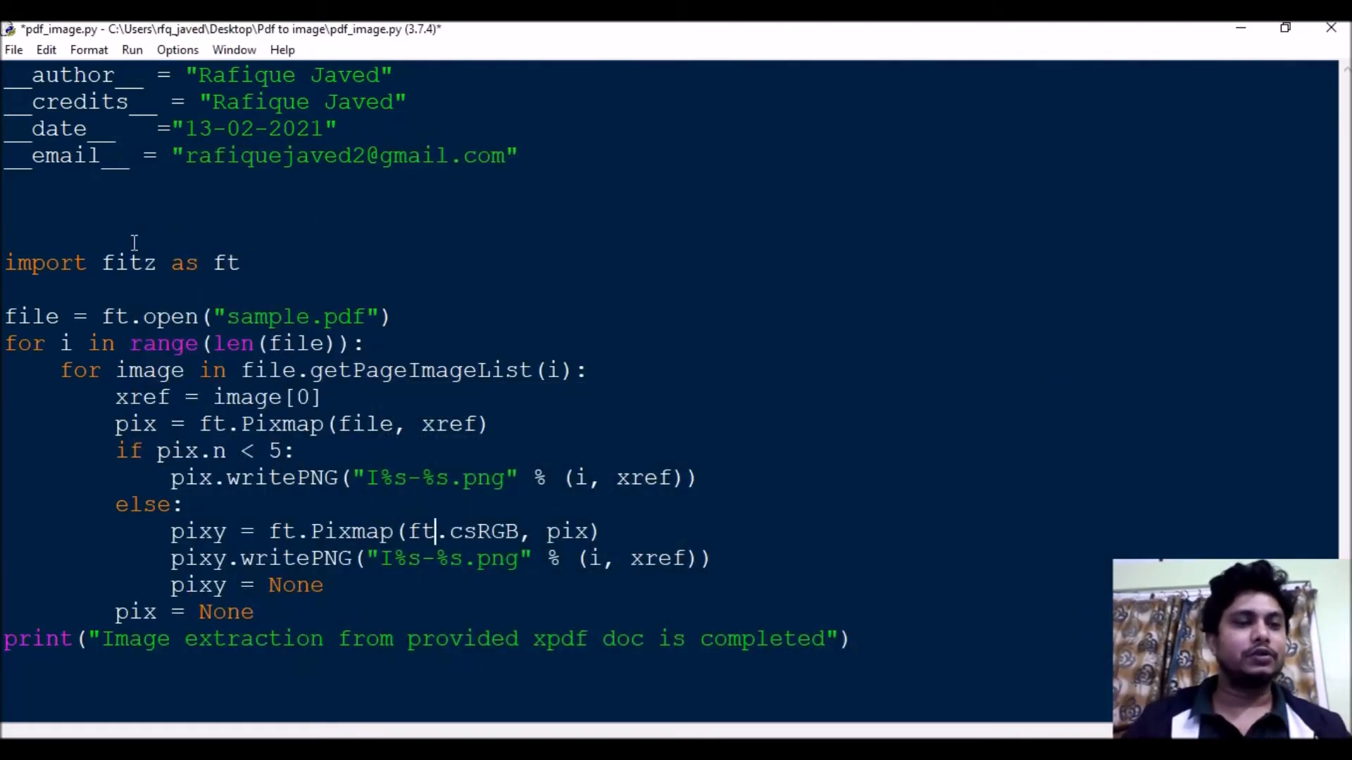
pyautogui.moveTo(178, 199)
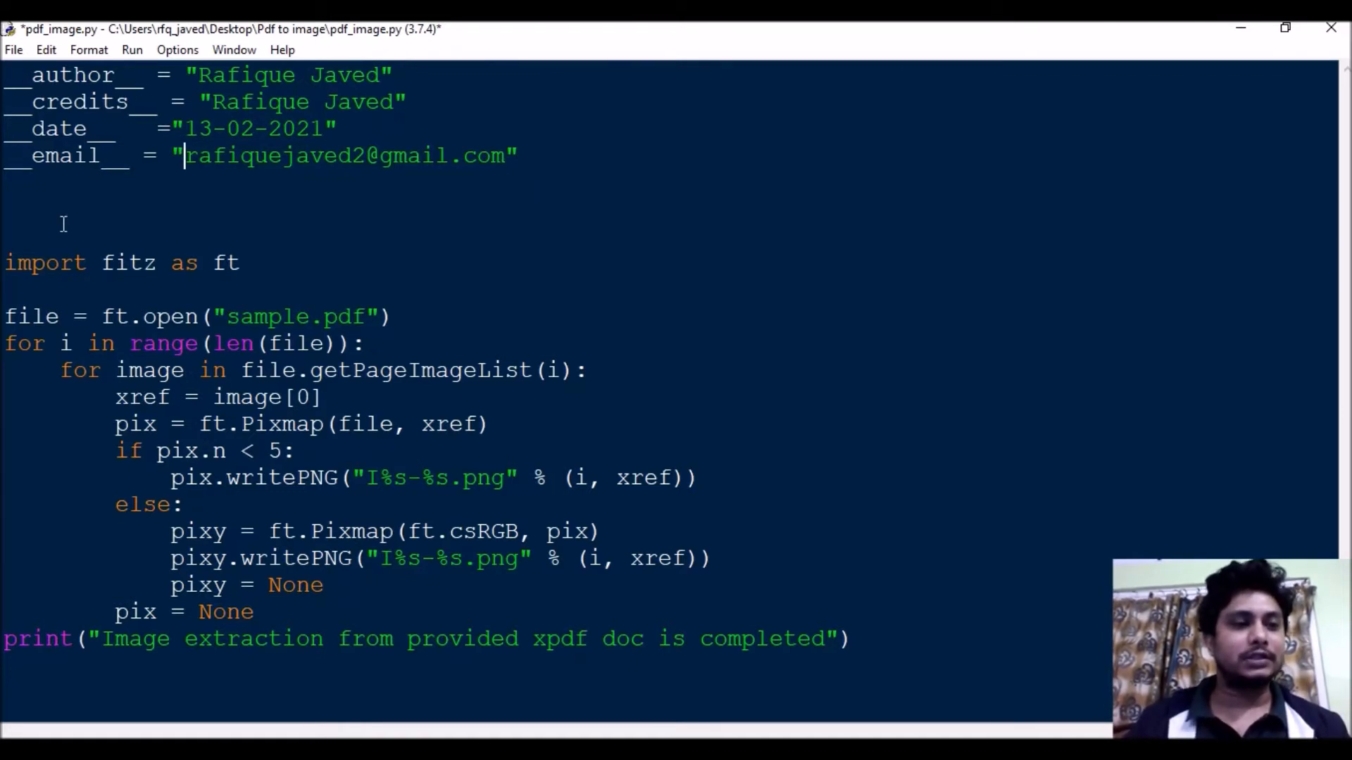
pyautogui.moveTo(118, 279)
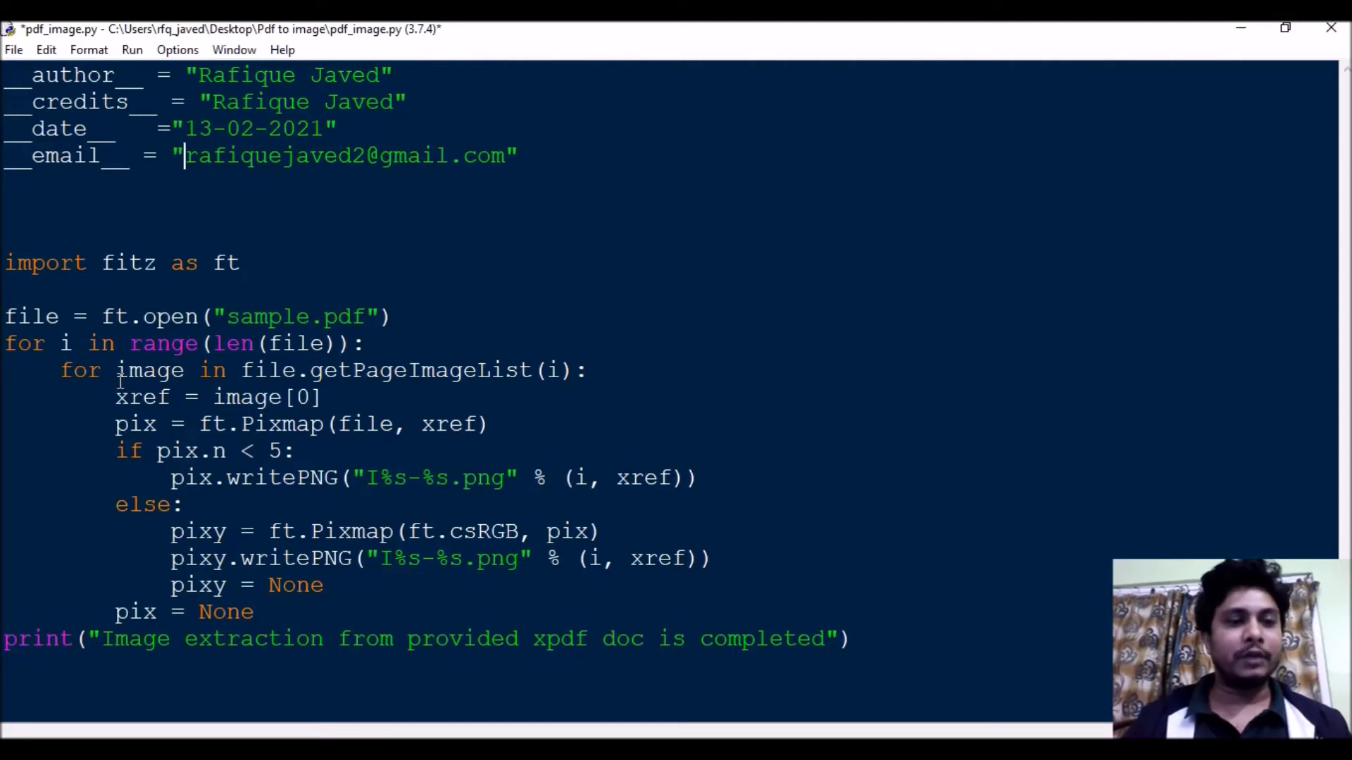
pyautogui.moveTo(336, 371)
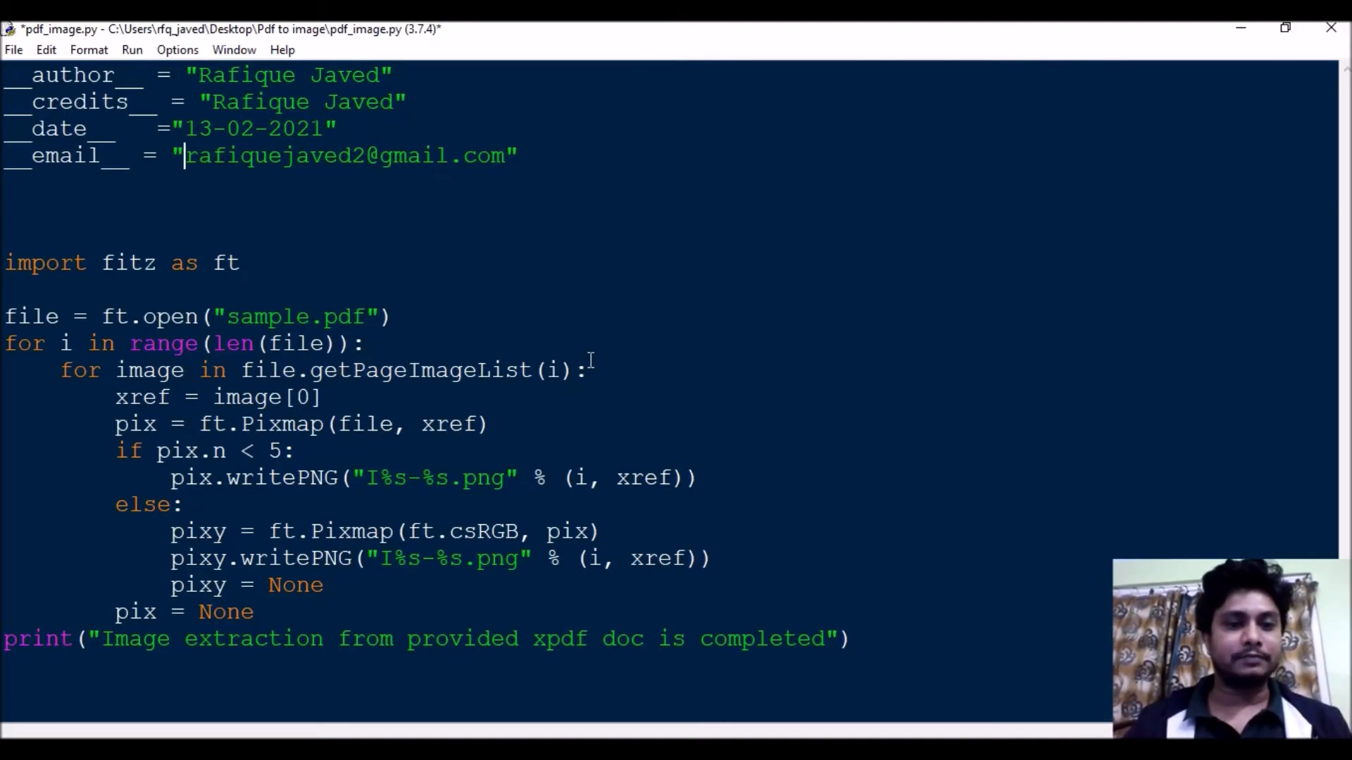
pyautogui.moveTo(255, 406)
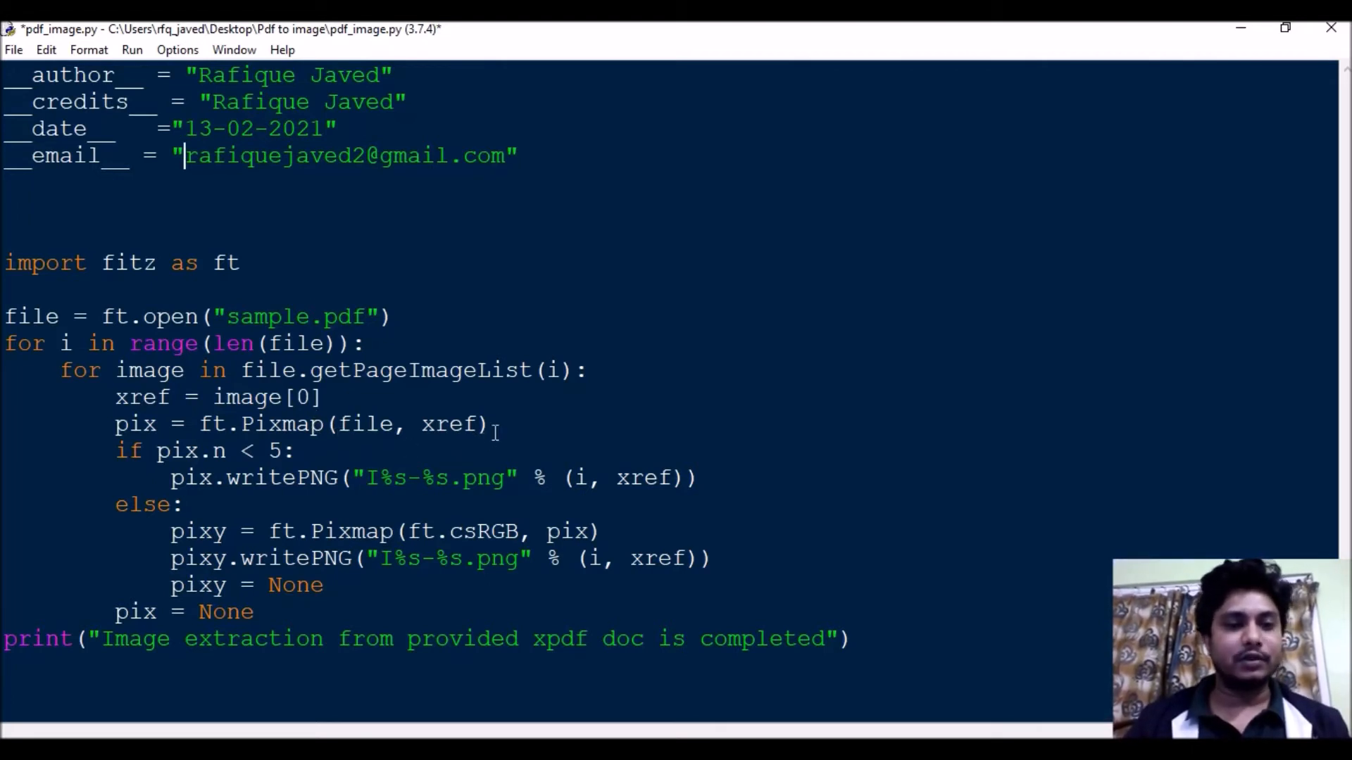
# - Add the comment #RGB or Gray after the 'if pix.n < 5:' condition
pyautogui.tripleClick(301, 424)
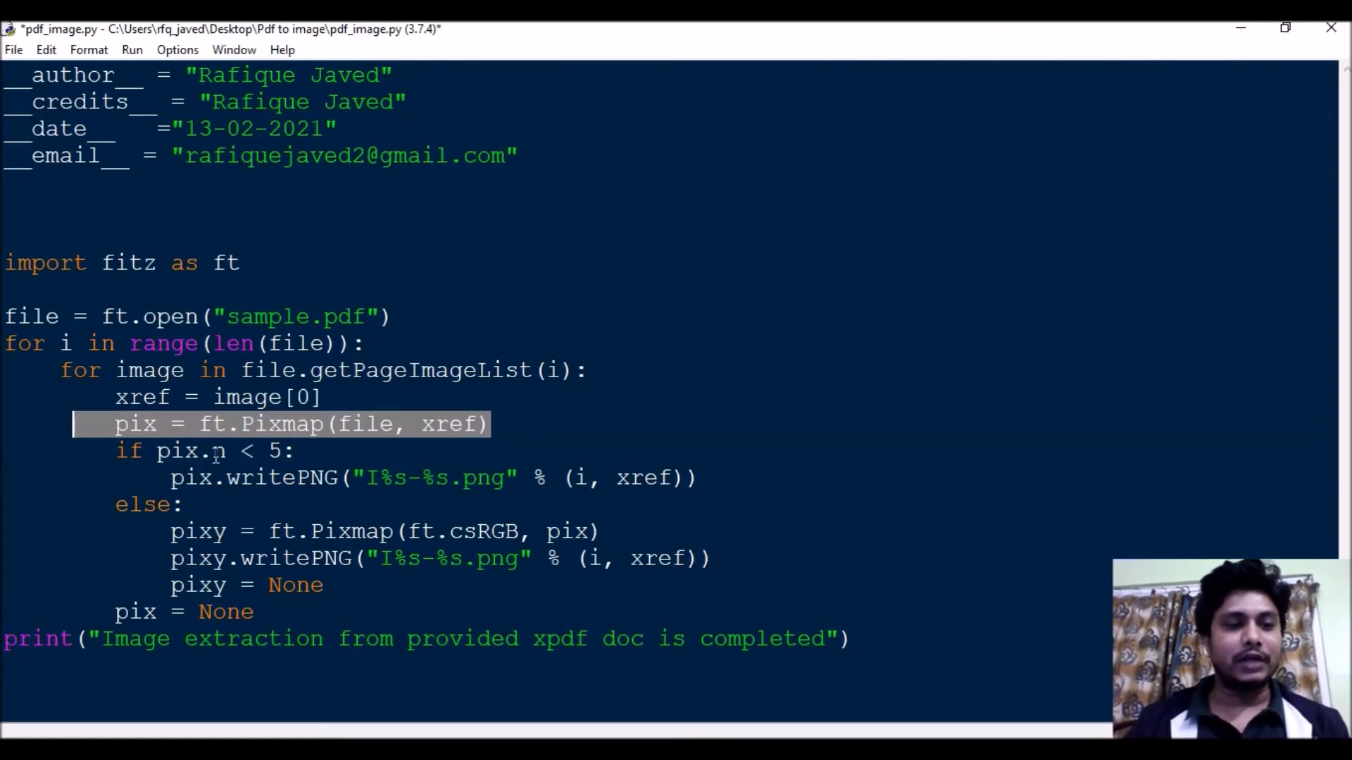
pyautogui.click(301, 450)
pyautogui.write('#')
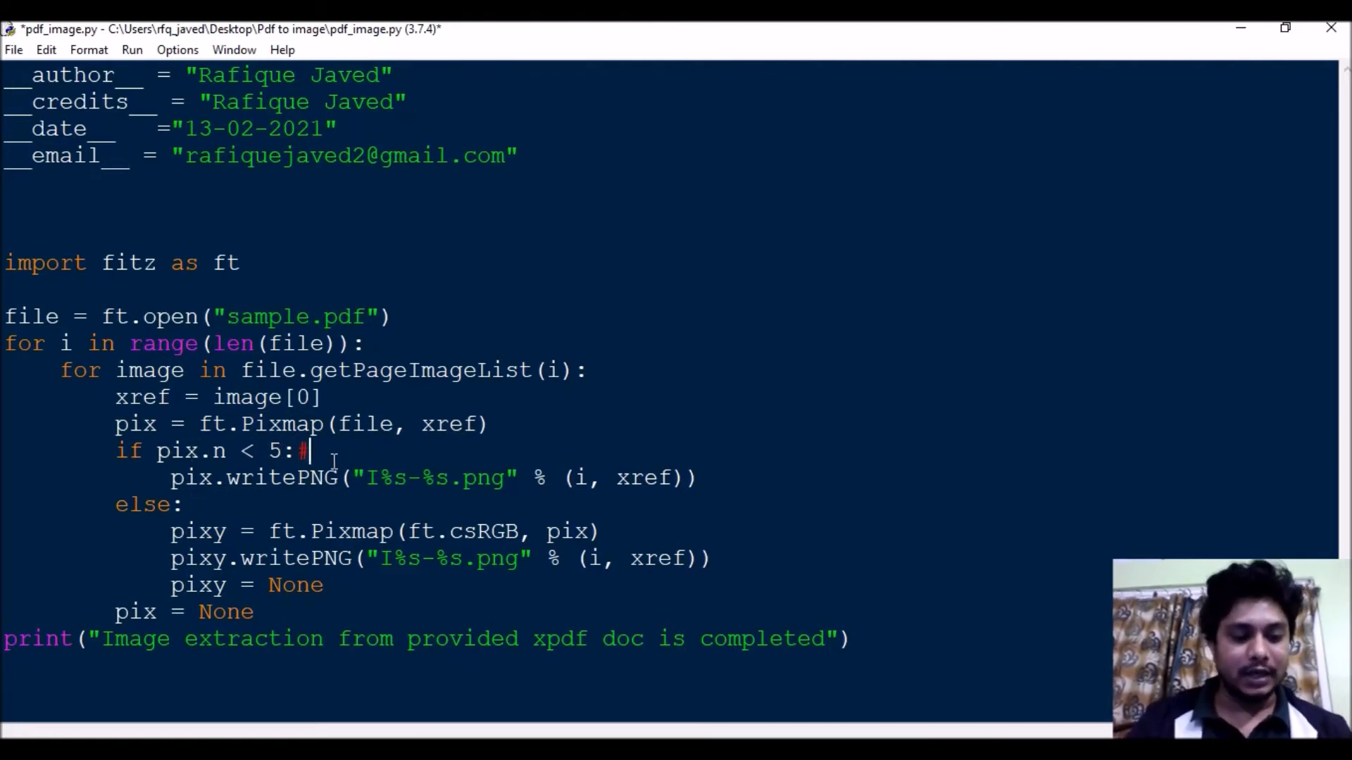
pyautogui.write('RGB or G')
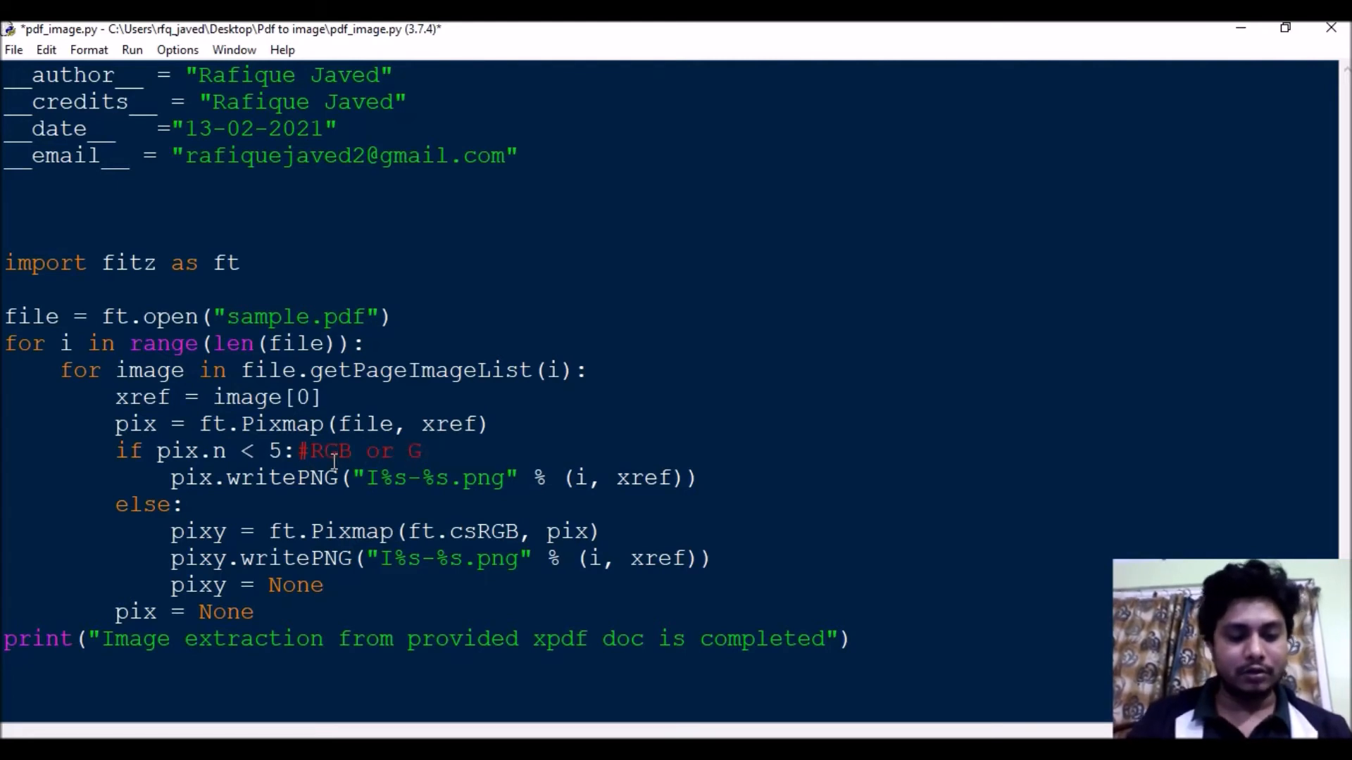
pyautogui.write('ray')
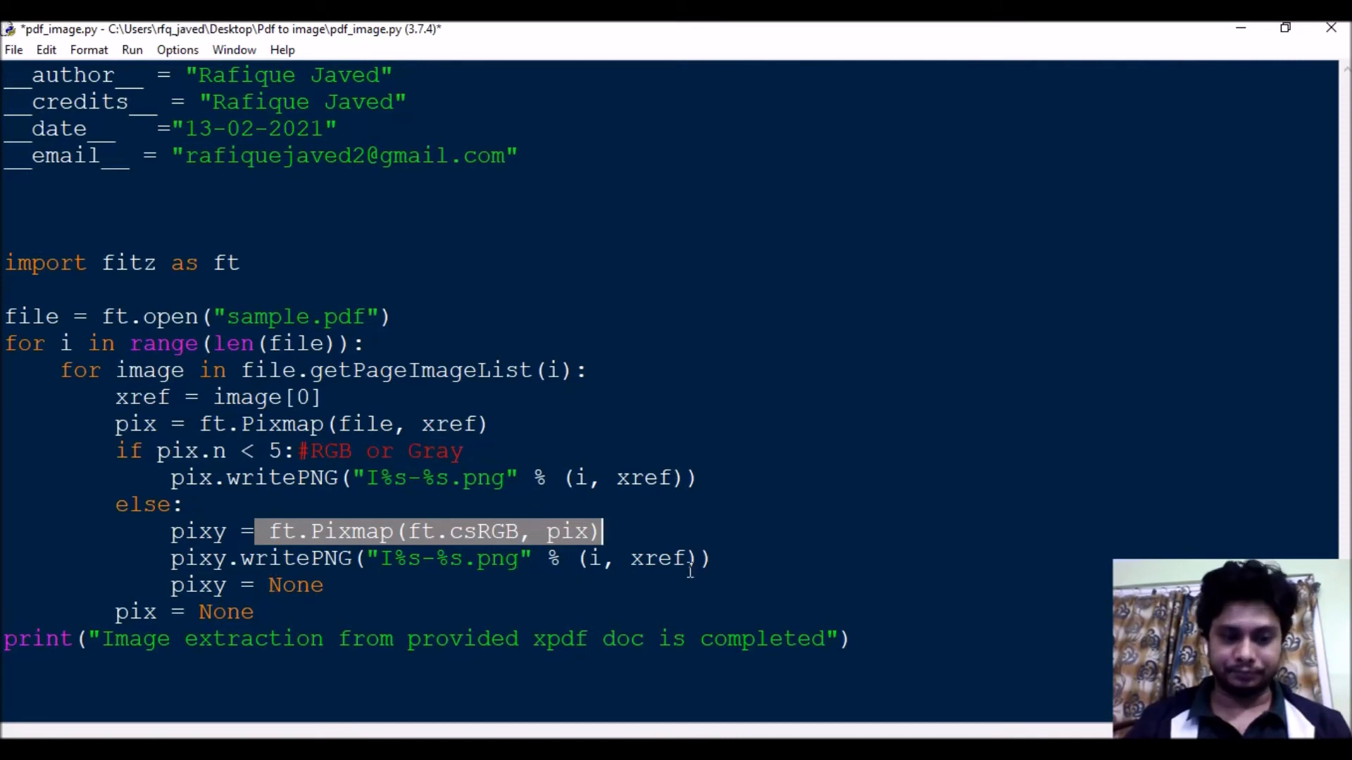
pyautogui.moveTo(492, 572)
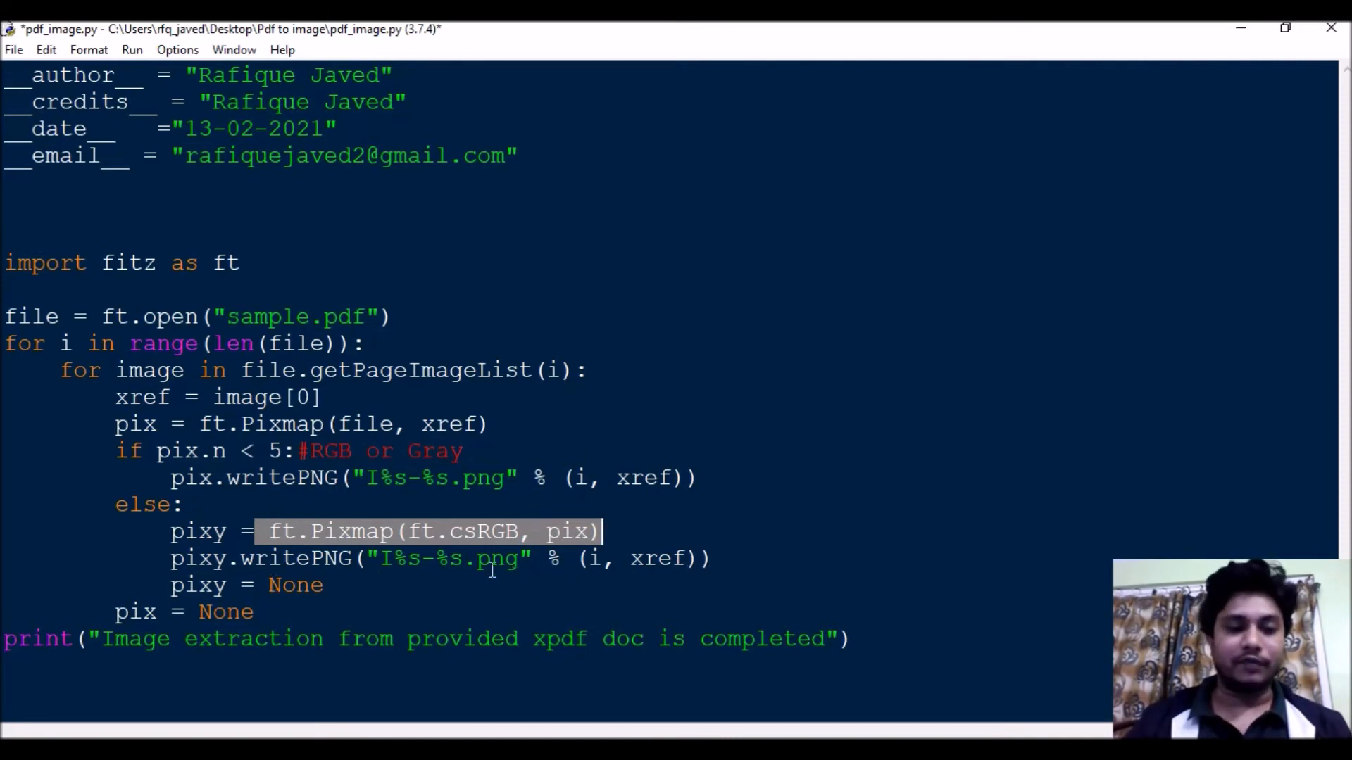
pyautogui.click(17, 638)
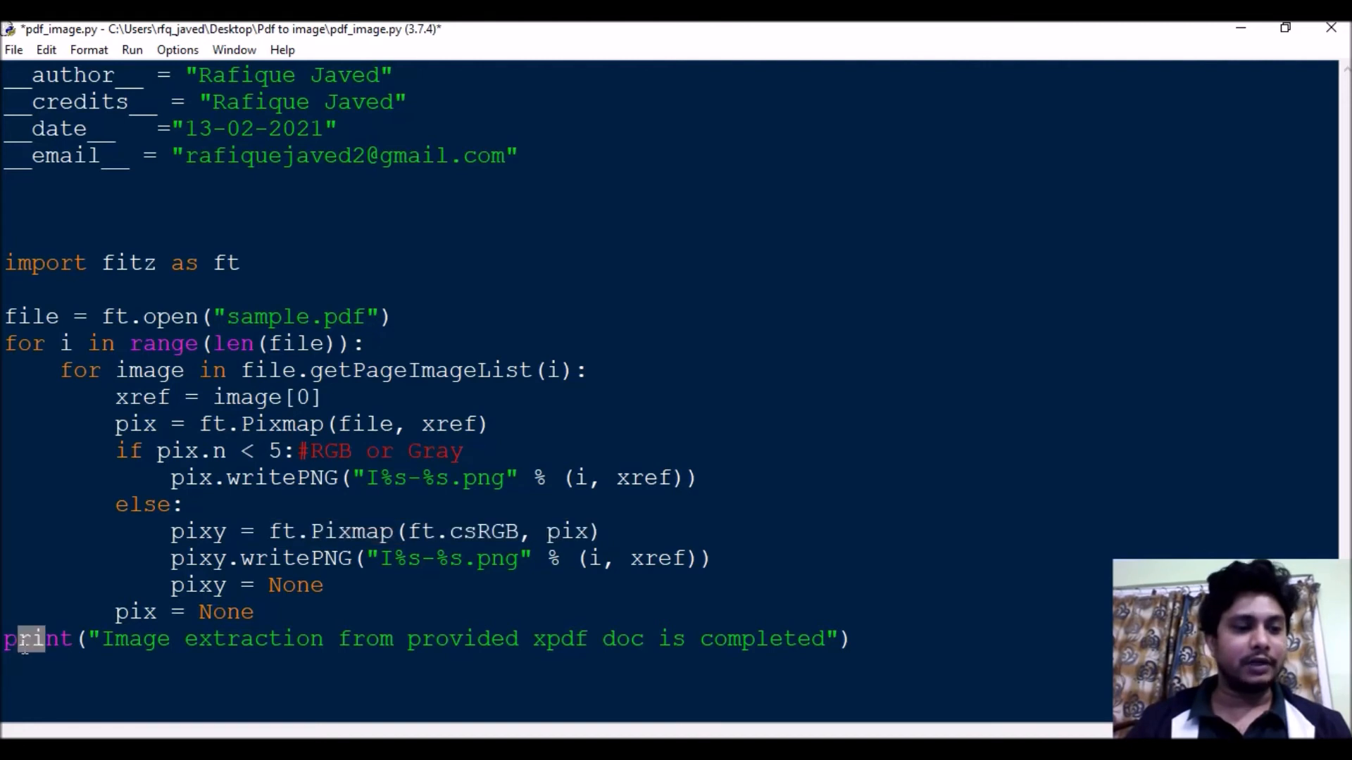
pyautogui.moveTo(473, 451)
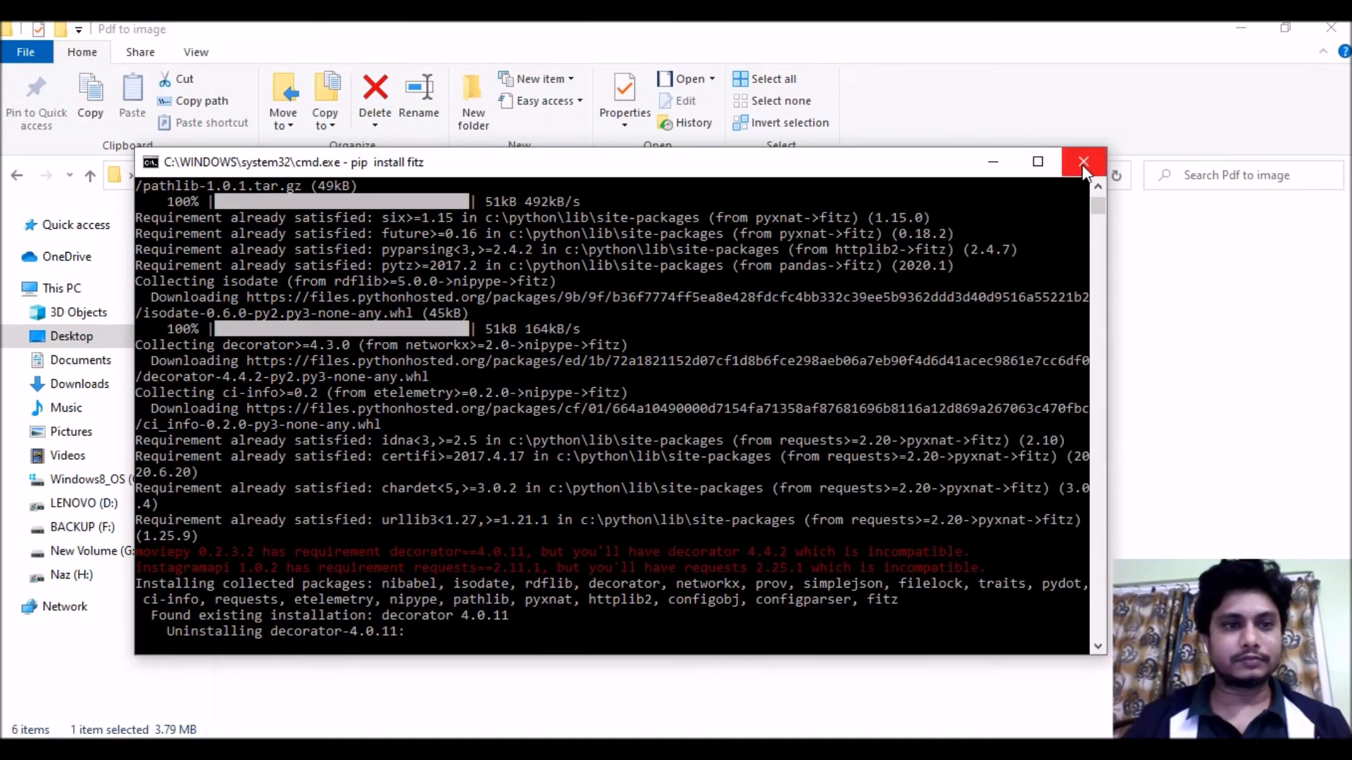
# - Close the Command Prompt, view the four extracted PNGs, and return to the script in IDLE
pyautogui.click(1083, 162)
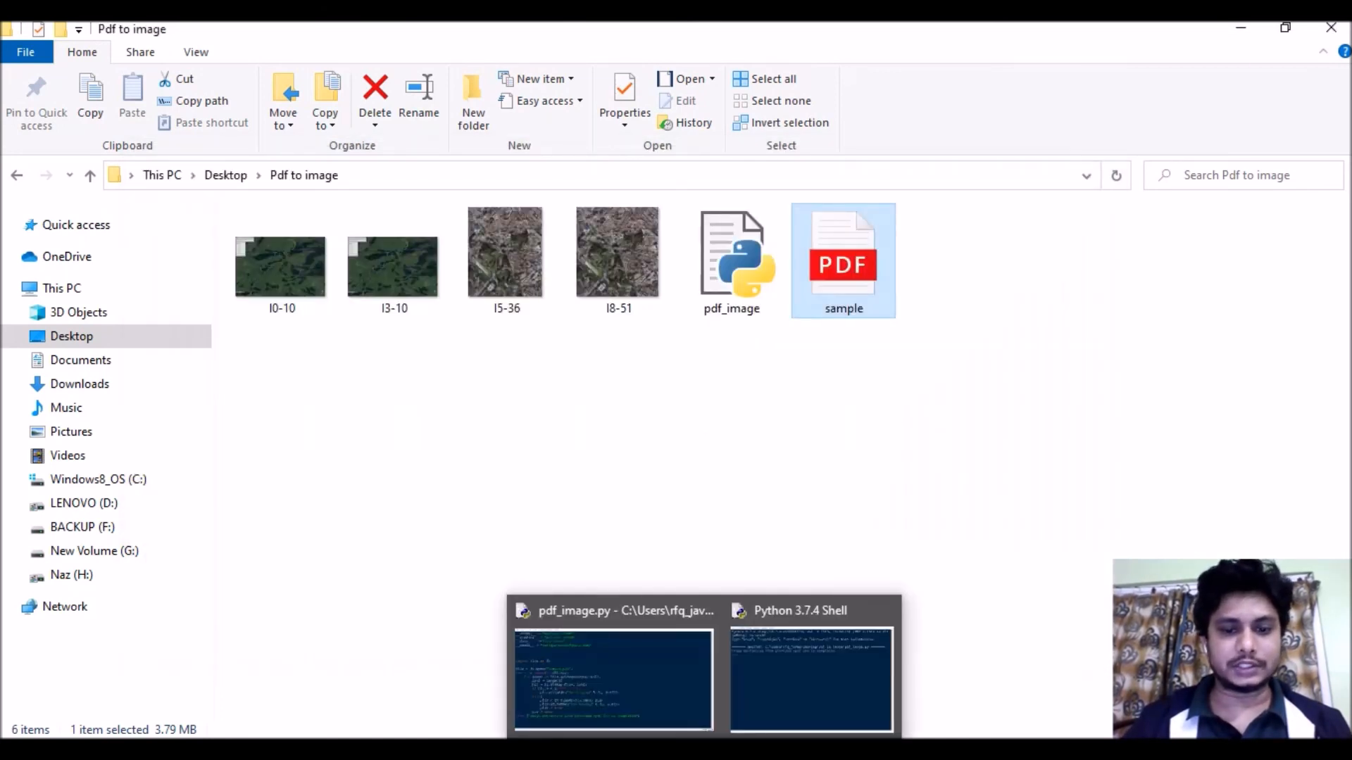
pyautogui.click(808, 679)
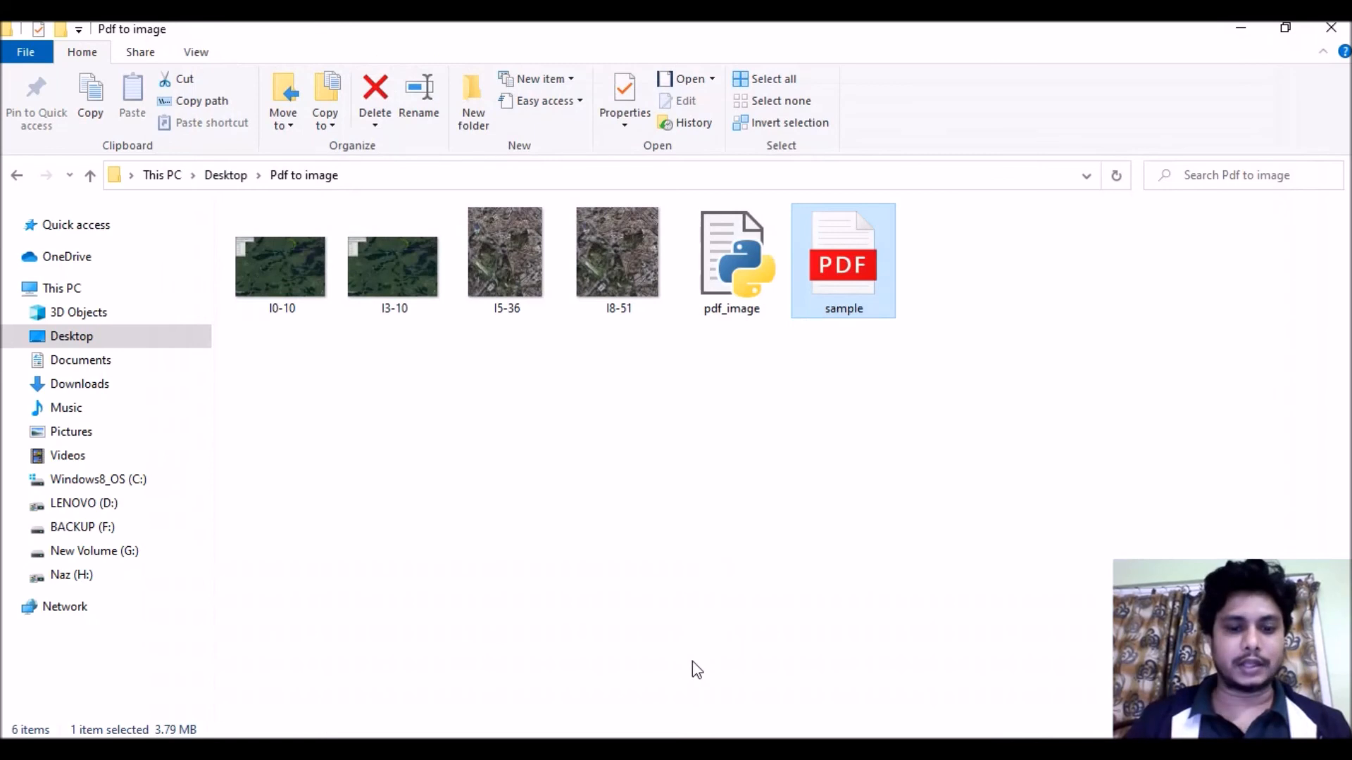
pyautogui.doubleClick(731, 251)
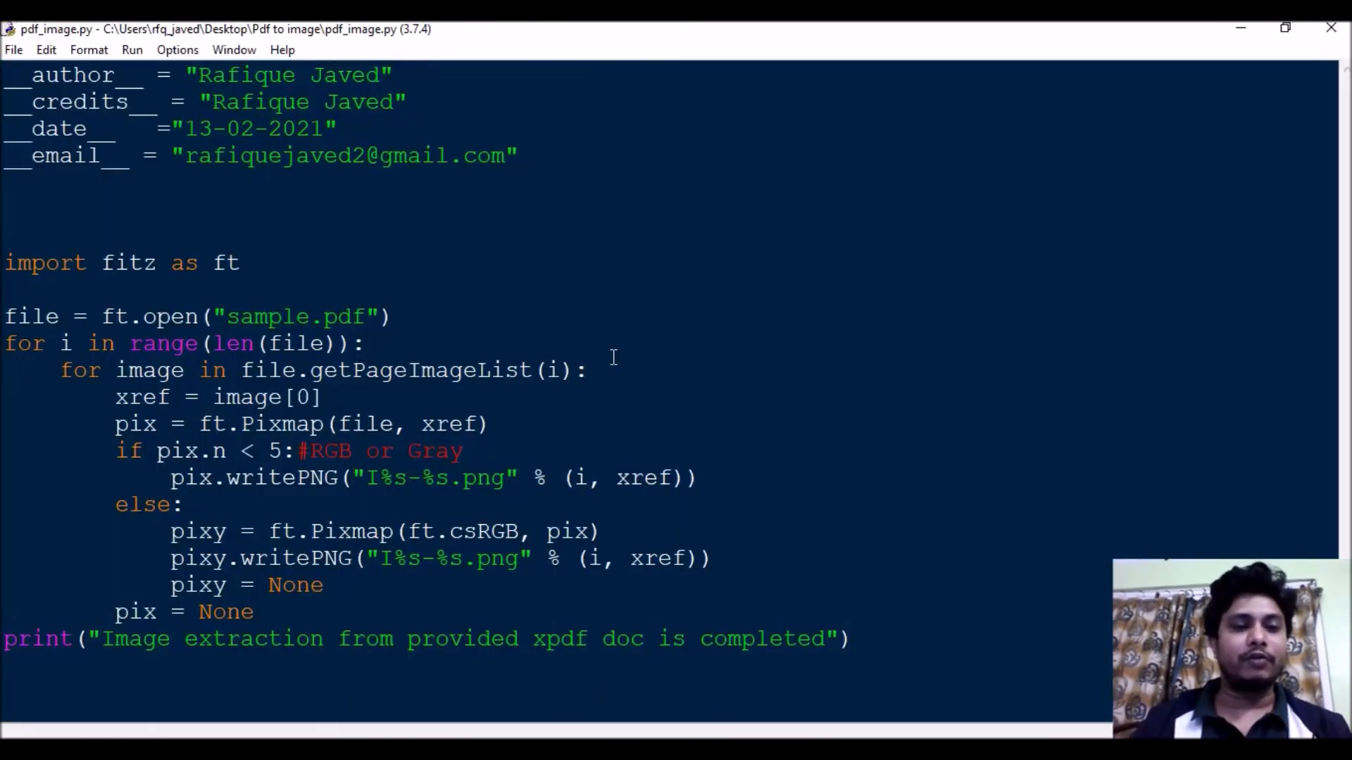
pyautogui.click(475, 451)
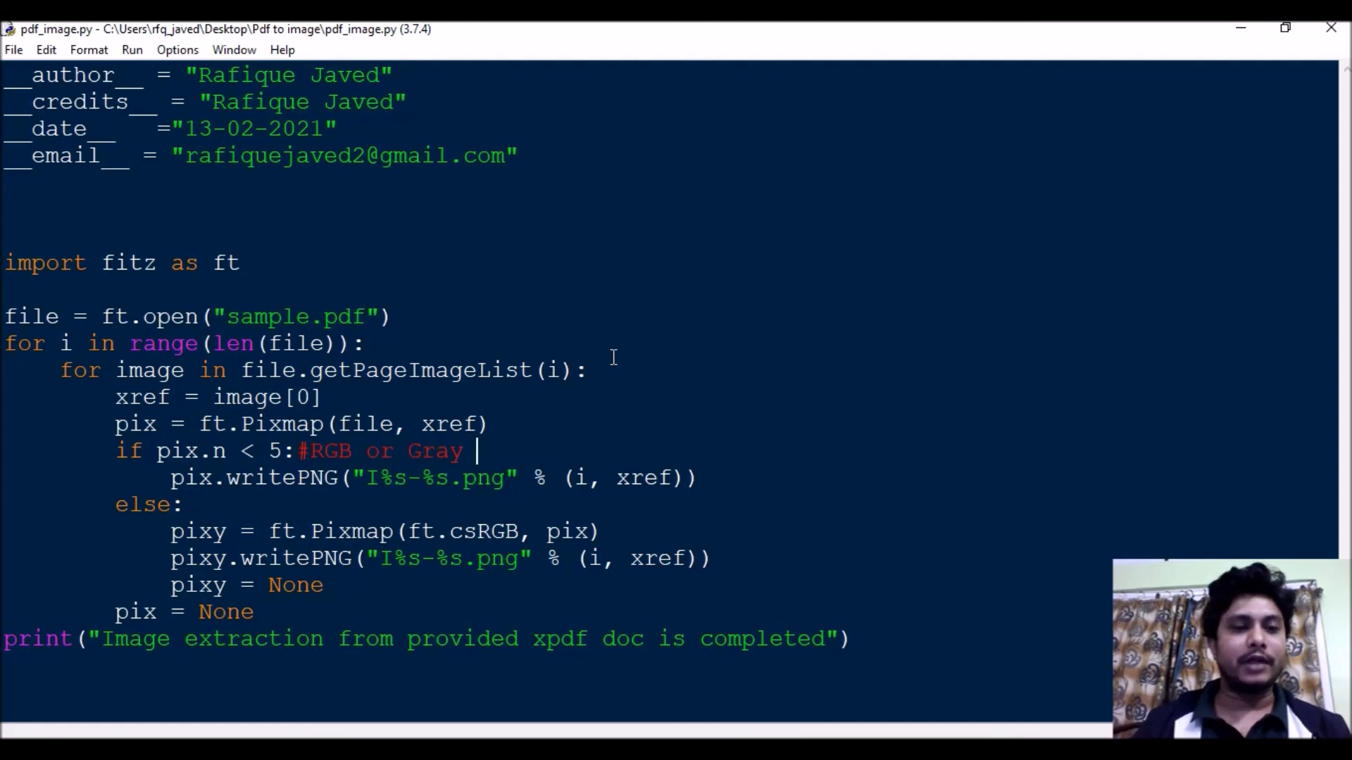